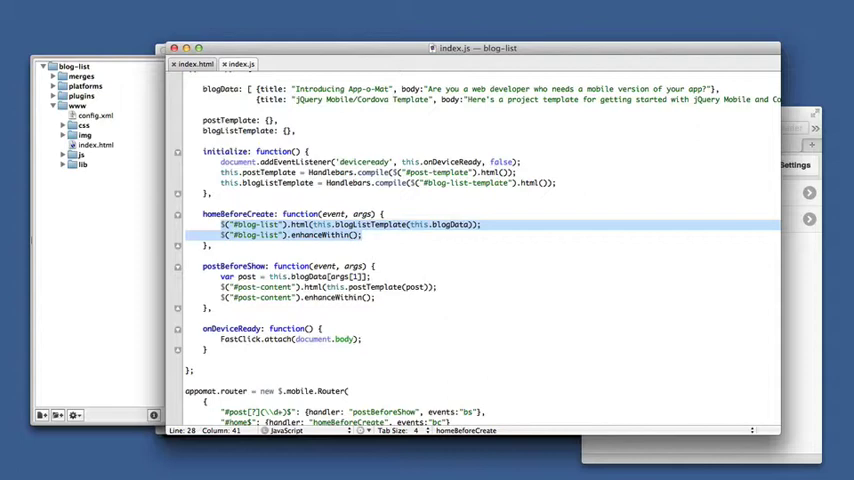
# Replace the two $("#blog-list") lines in homeBeforeCreate with this.get_blog_data();.
pyautogui.press('Delete')
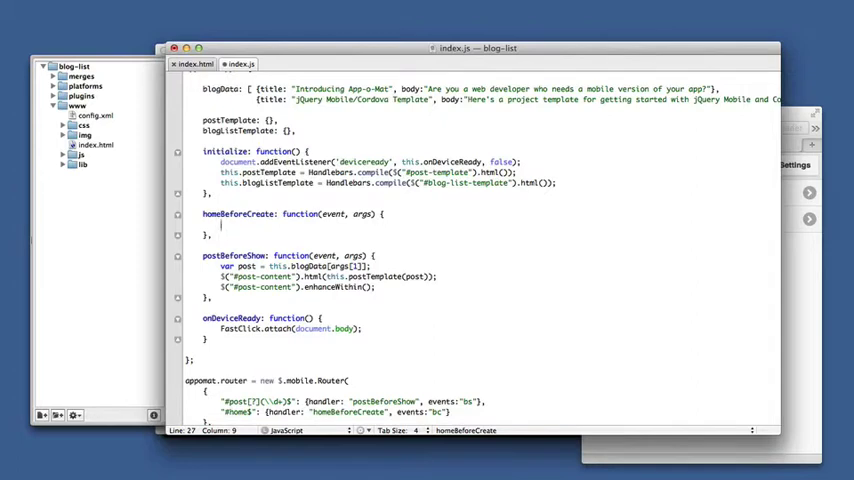
pyautogui.write('get')
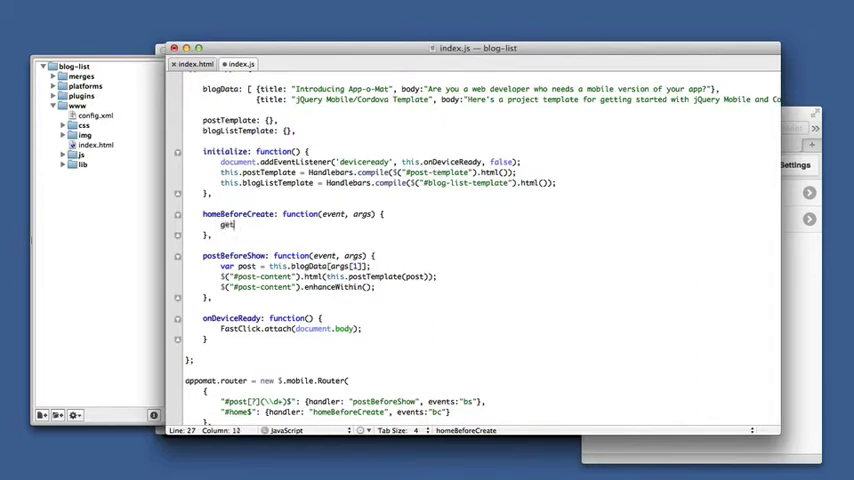
pyautogui.write('_bl')
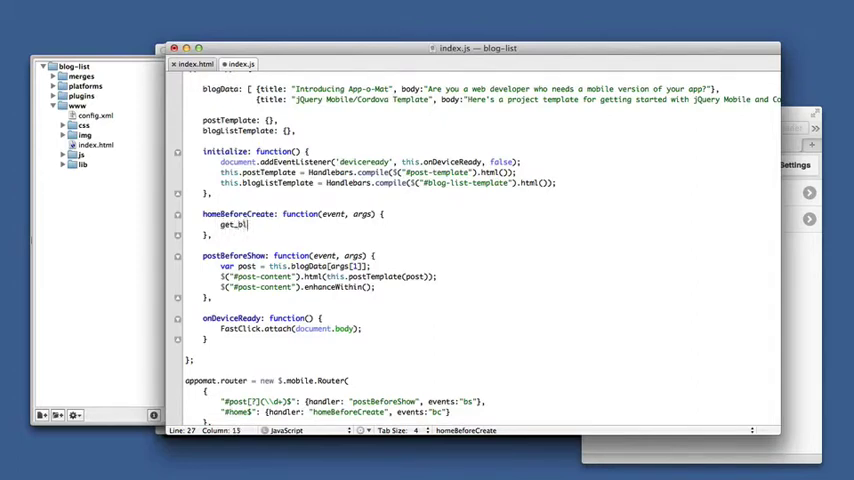
pyautogui.write('og_da')
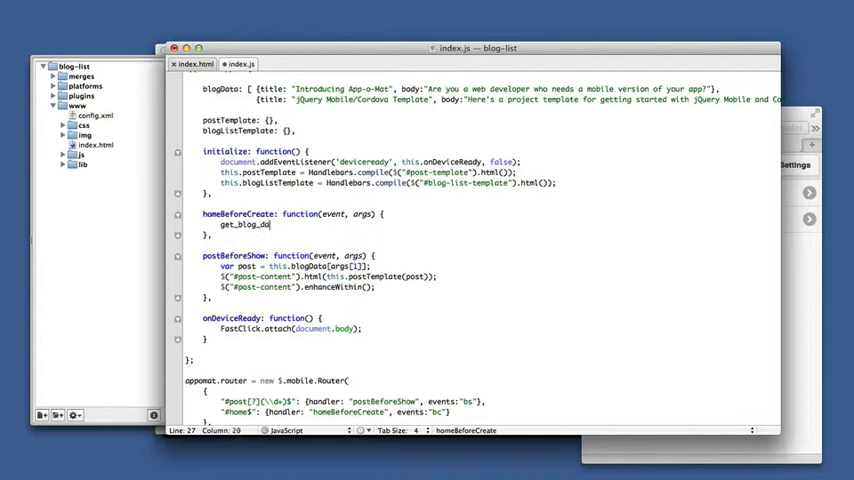
pyautogui.write('();')
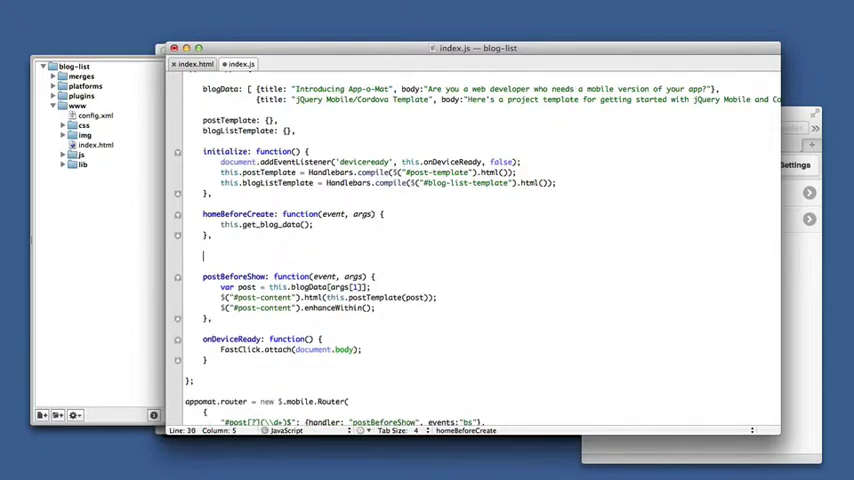
# Define an empty get_blog_data: function() method below homeBeforeCreate.
pyautogui.write('get_g')
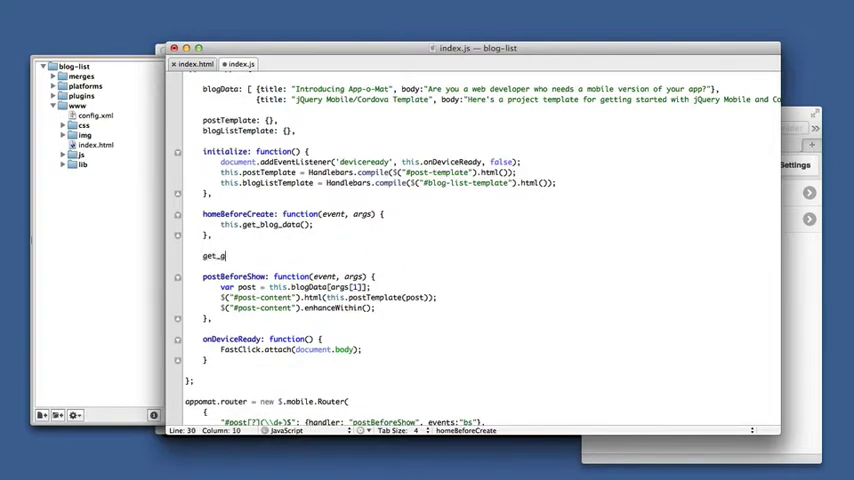
pyautogui.write('log_d')
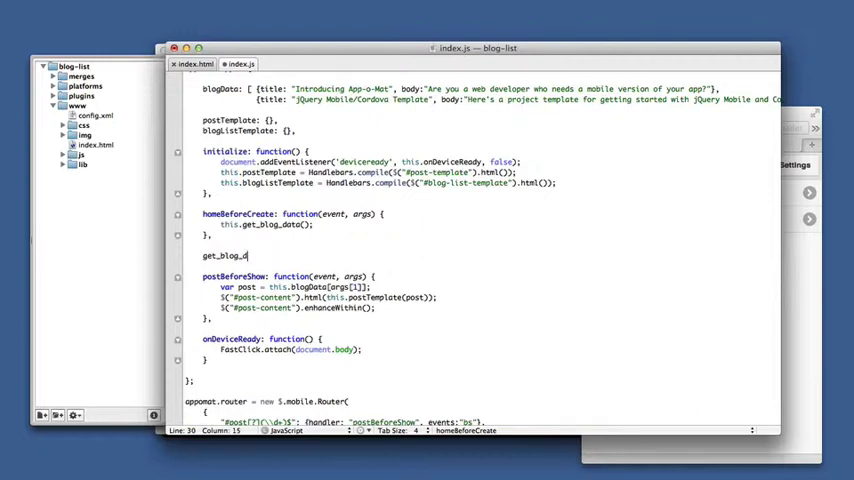
pyautogui.write('ta')
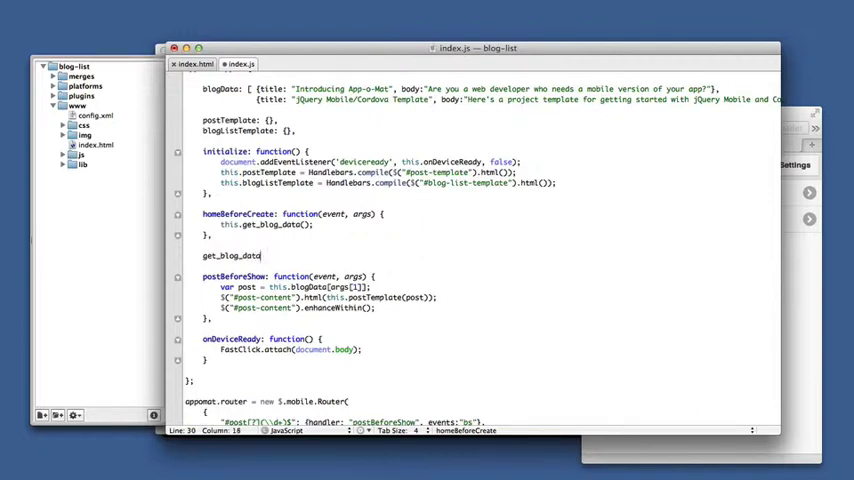
pyautogui.write(': functi')
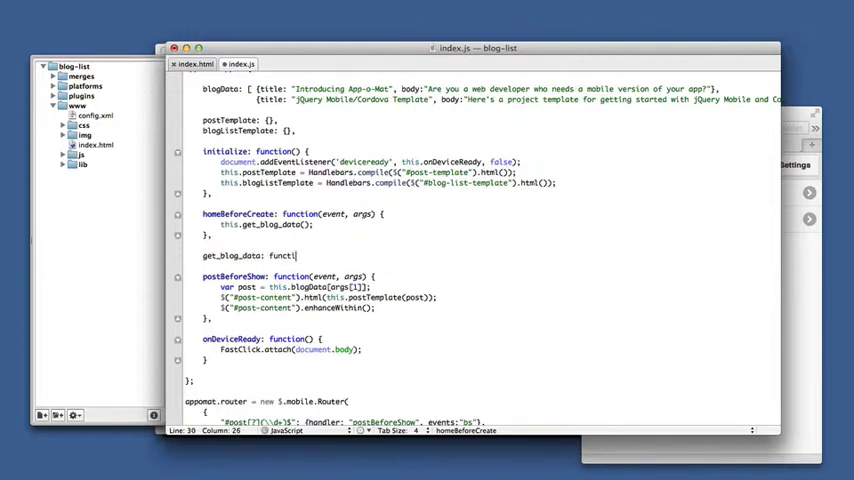
pyautogui.write('on()')
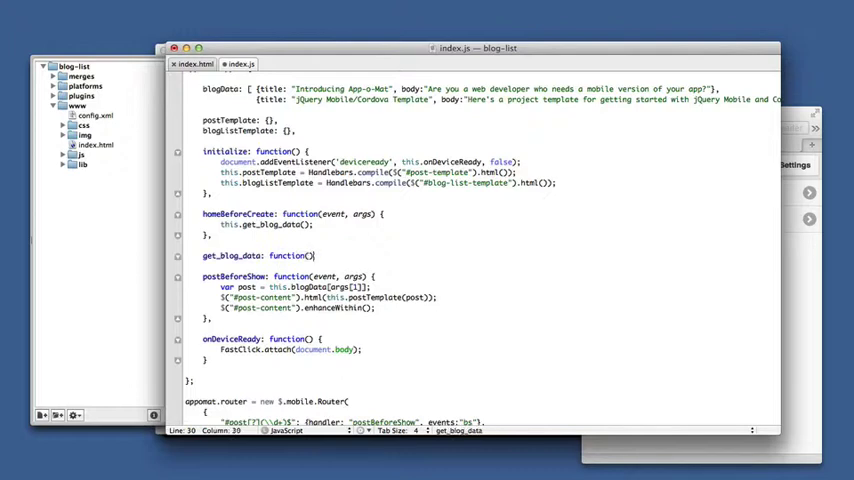
pyautogui.press('Return')
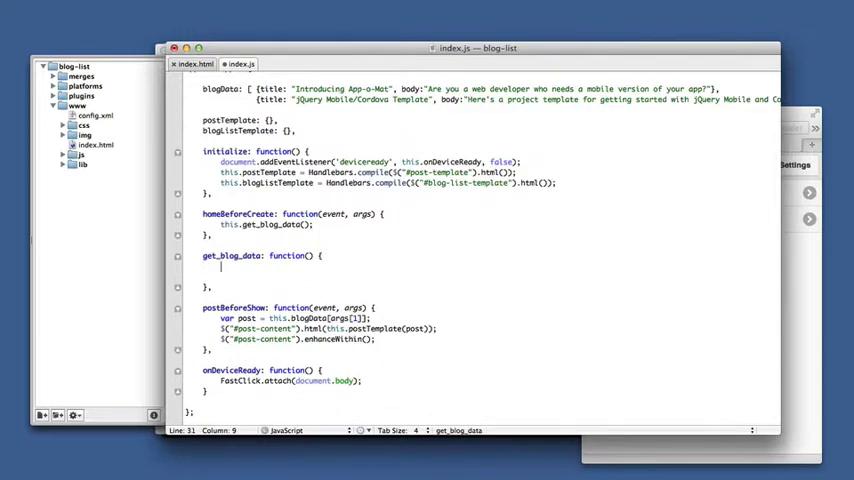
# Add $.get("", function(data) { }); inside get_blog_data.
pyautogui.write('$')
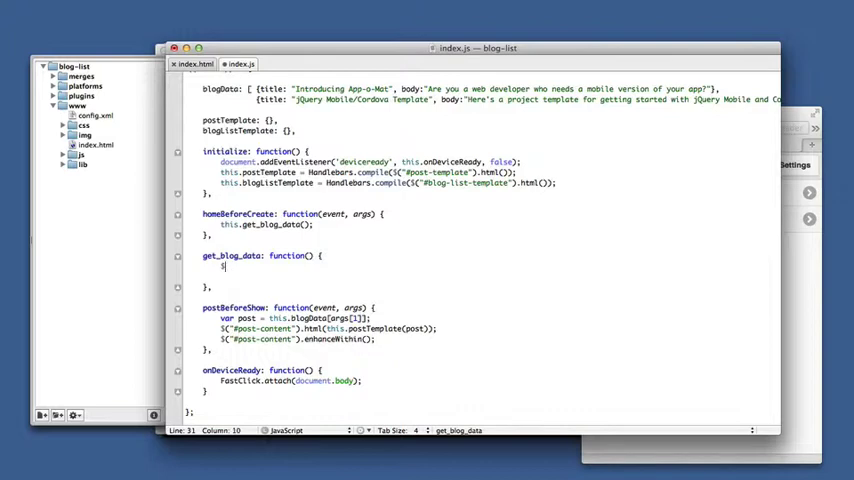
pyautogui.write('.get()')
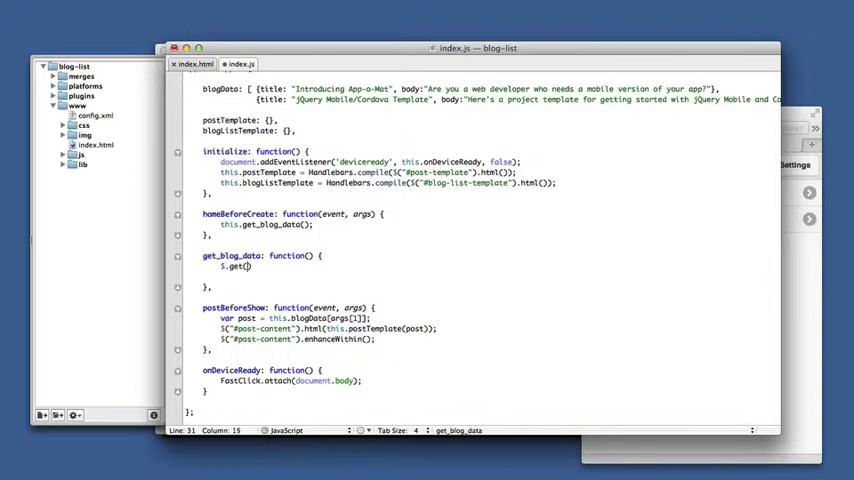
pyautogui.write('"", function')
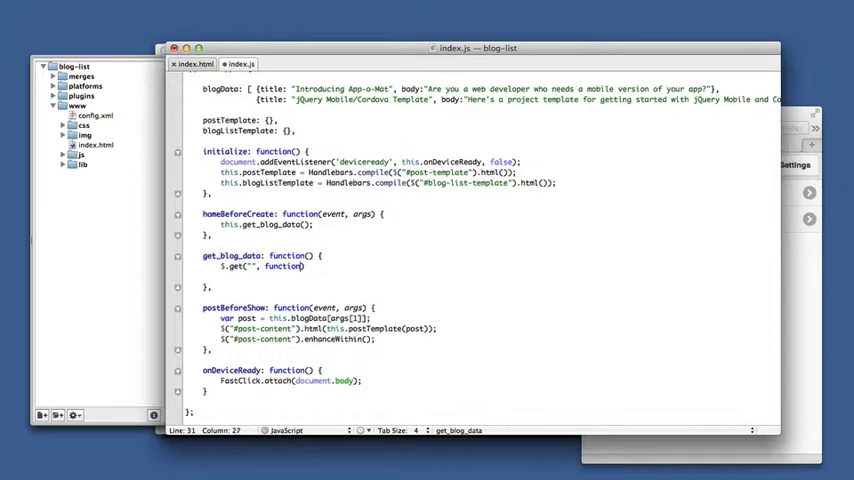
pyautogui.write('data')
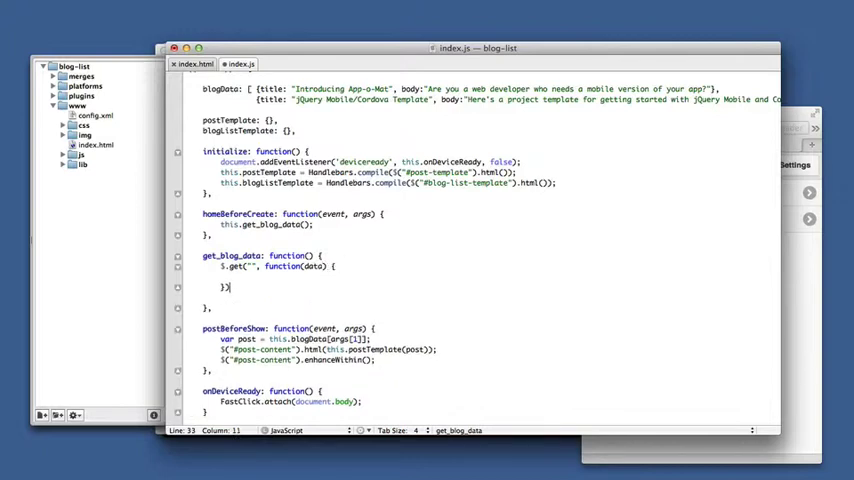
pyautogui.click(325, 266)
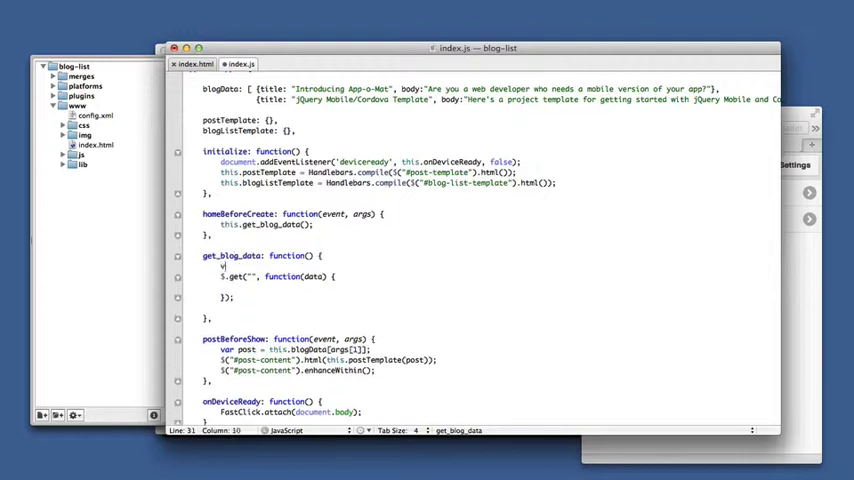
# Declare var app = this; above the $.get call in get_blog_data.
pyautogui.write('var app = this;')
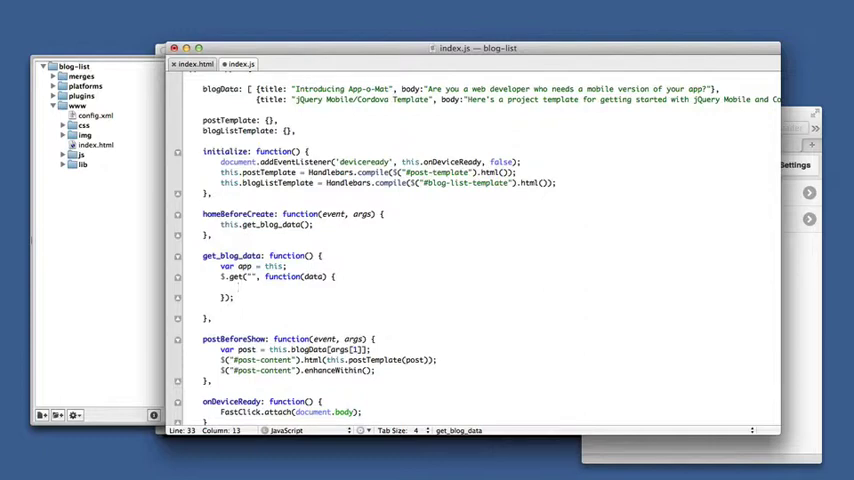
# Assign app.blogData = $(data).find("item").map(function(i, item) with a return statement.
pyautogui.write('app.blogl')
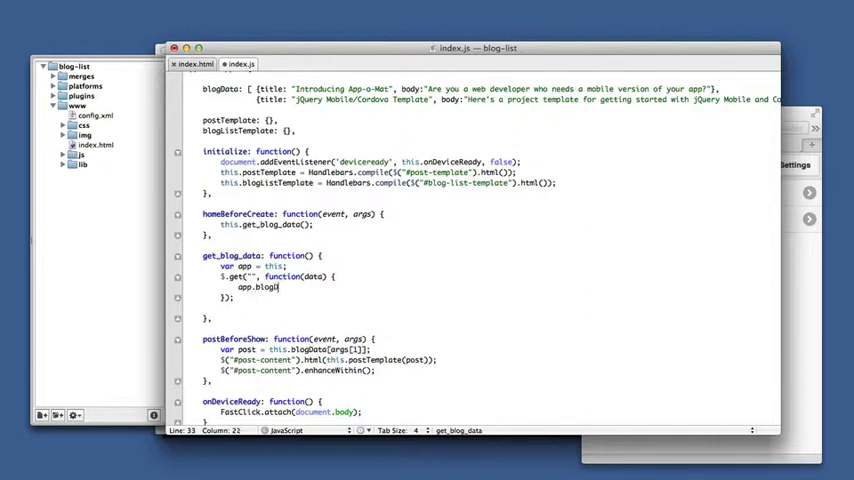
pyautogui.write('ata=')
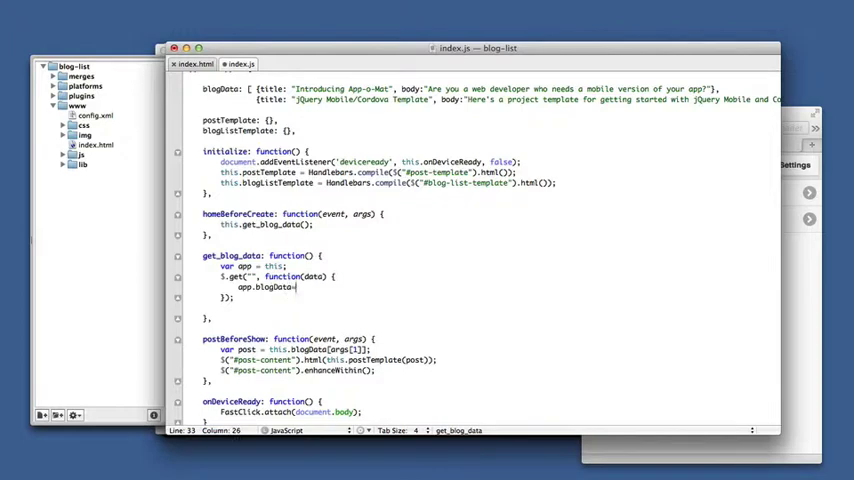
pyautogui.write('$')
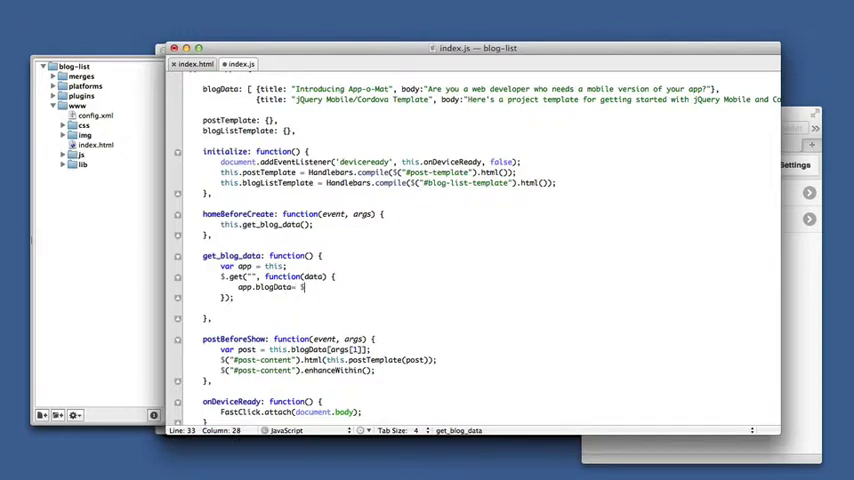
pyautogui.write('$(data)')
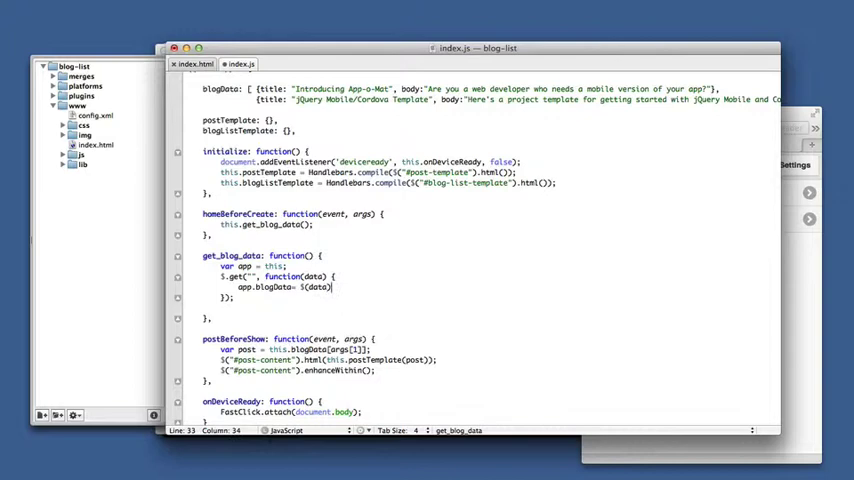
pyautogui.write('.find("ite')
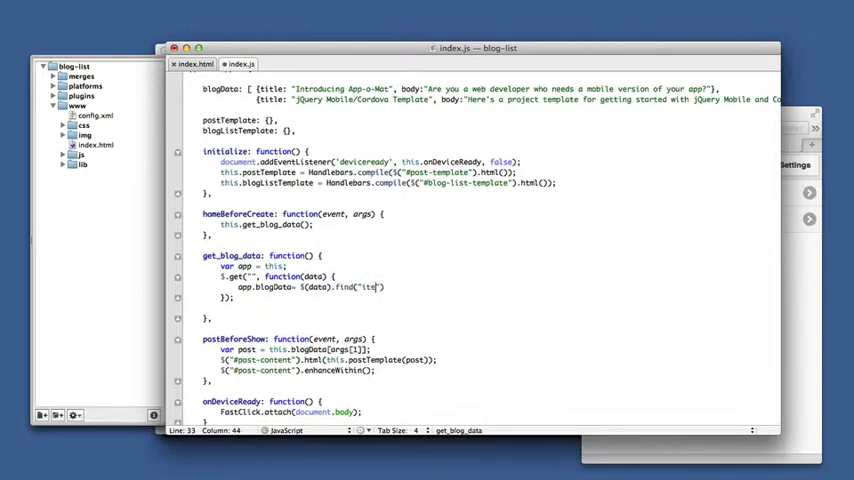
pyautogui.write('m')
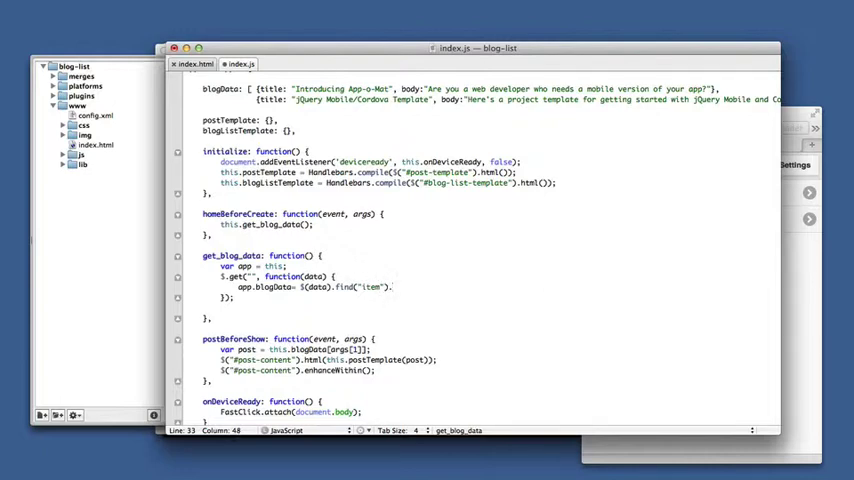
pyautogui.write('.map()')
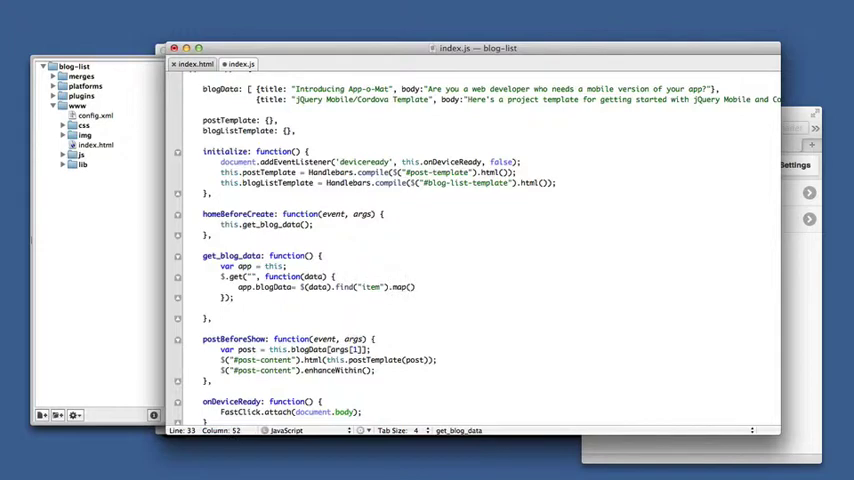
pyautogui.write('function()')
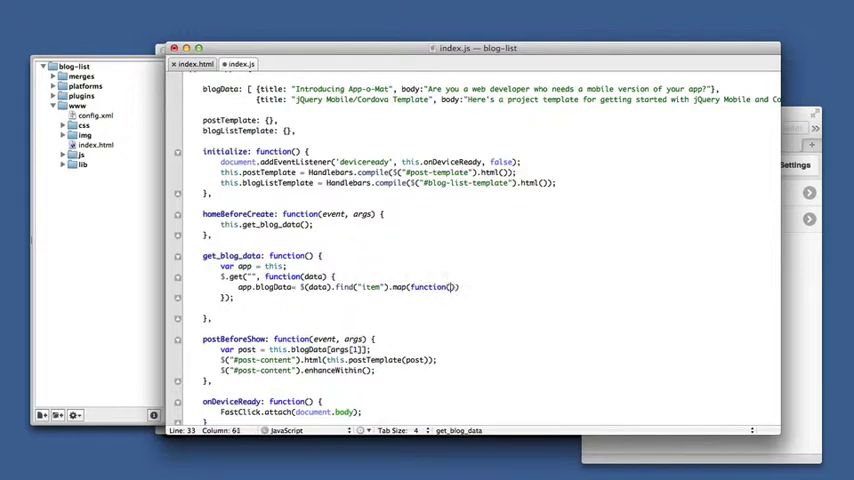
pyautogui.write('i, item')
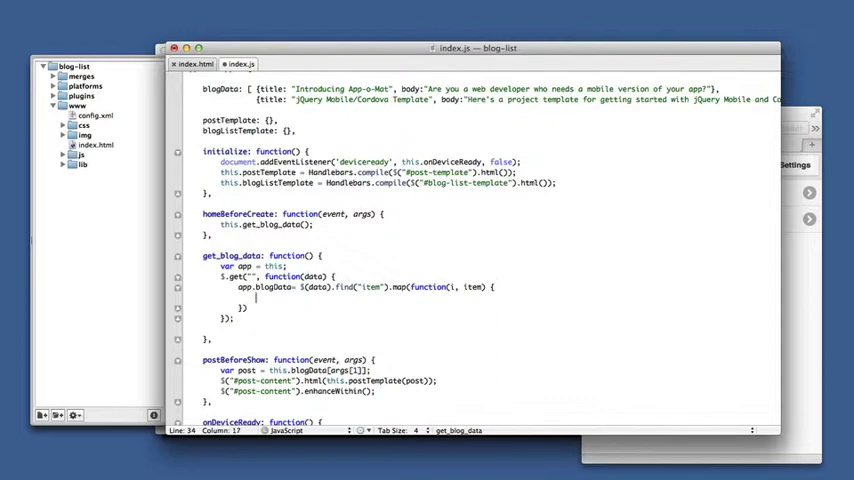
pyautogui.write('return { tit')
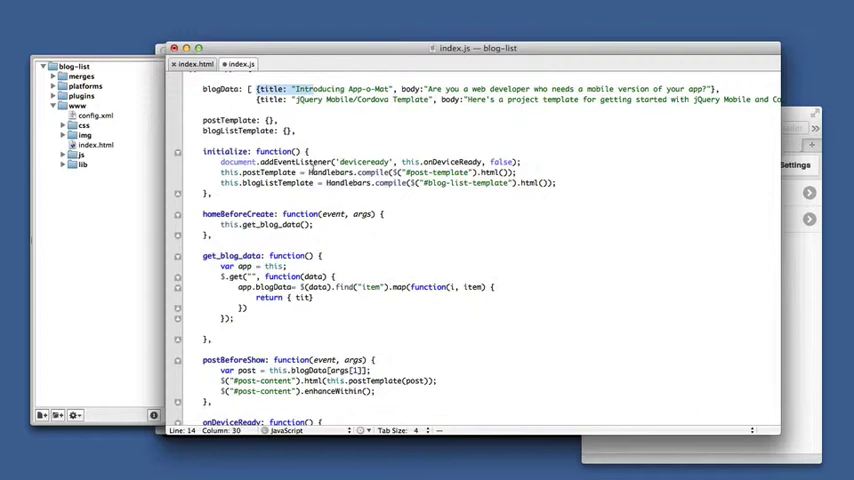
# Return each item's title text as title and its description text as body.
pyautogui.click(313, 298)
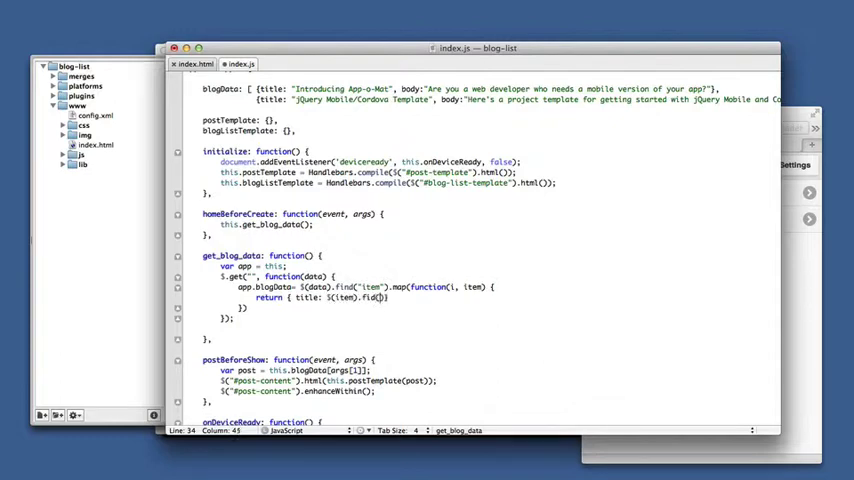
pyautogui.write('find("it')
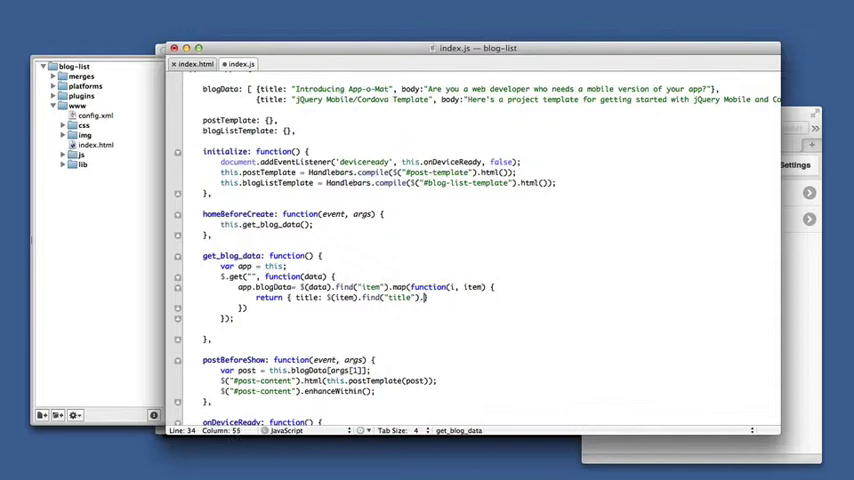
pyautogui.write('text(),')
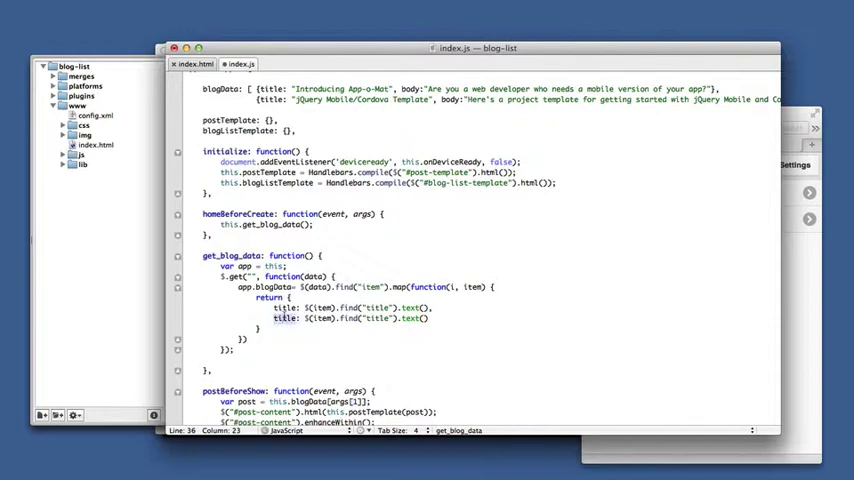
pyautogui.write('body')
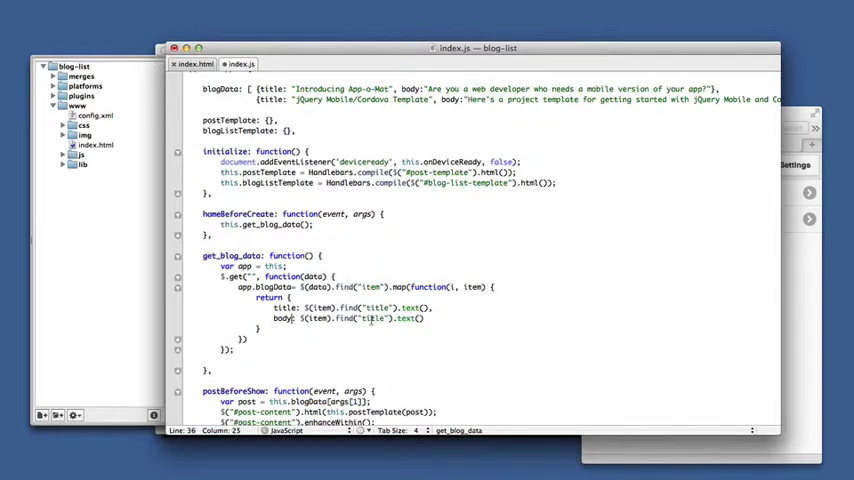
pyautogui.write('description')
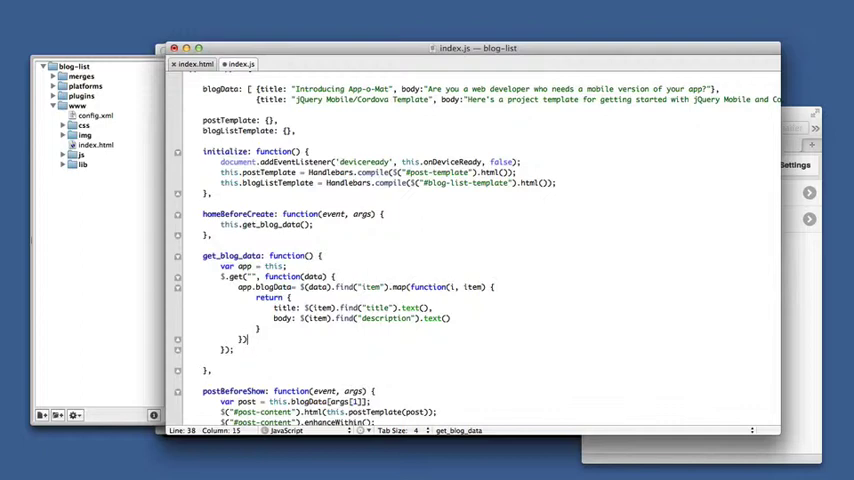
# Append .toArray(); after the map call in get_blog_data.
pyautogui.write('.to')
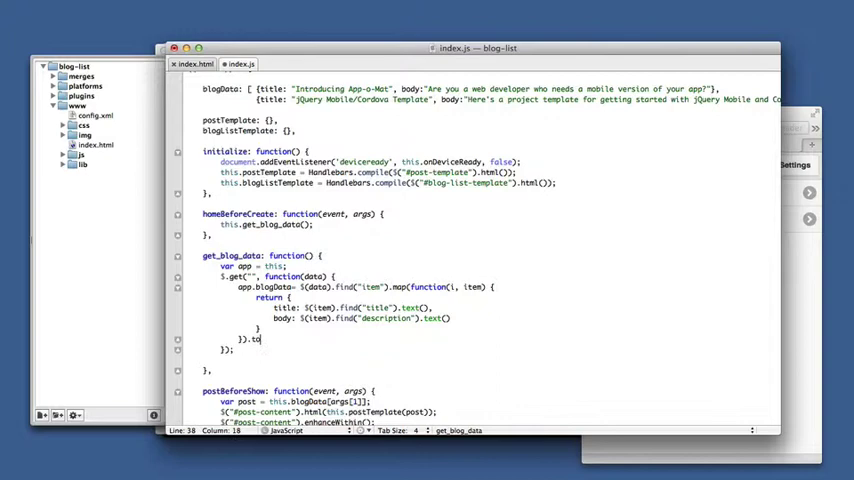
pyautogui.write('Array();')
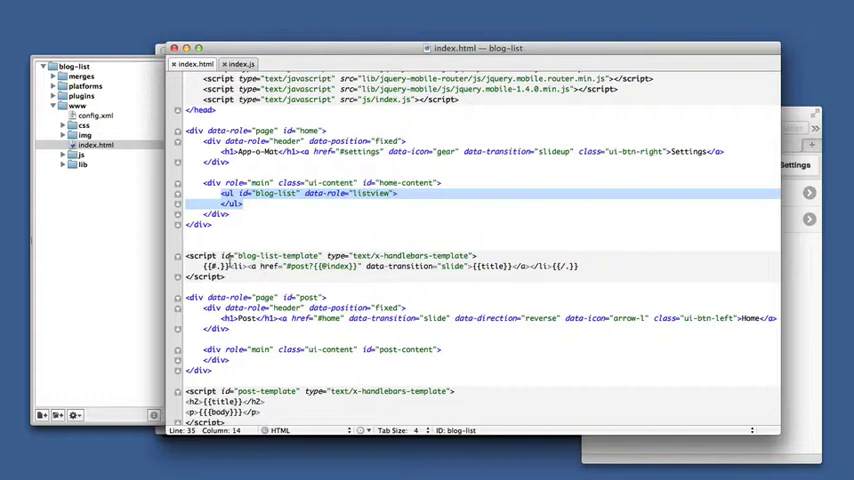
# Move the <ul id="blog-list"> markup from home-content into the blog-list-template script.
pyautogui.click(553, 265)
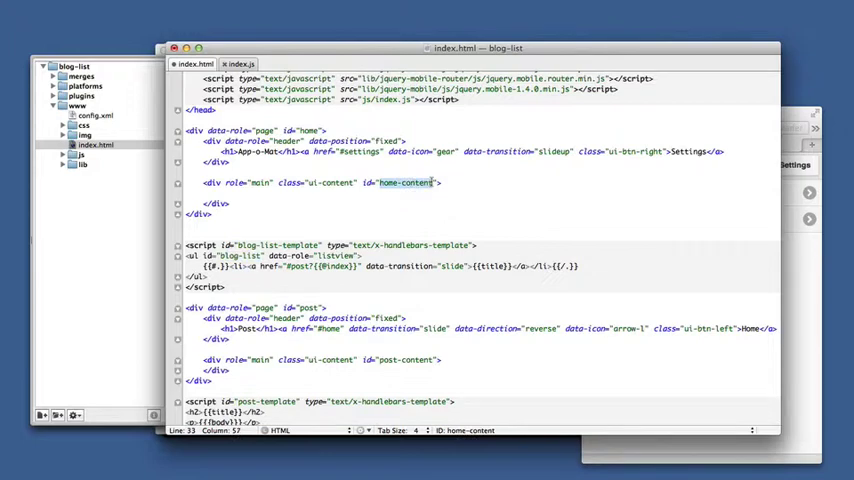
pyautogui.click(239, 64)
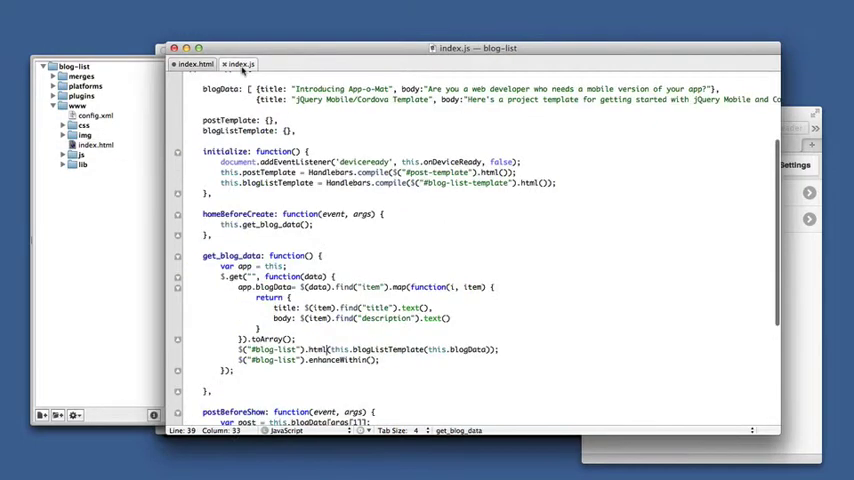
# Render app.blogListTemplate(app.blogData) into #home-content and enhance #home-content.
pyautogui.click(195, 63)
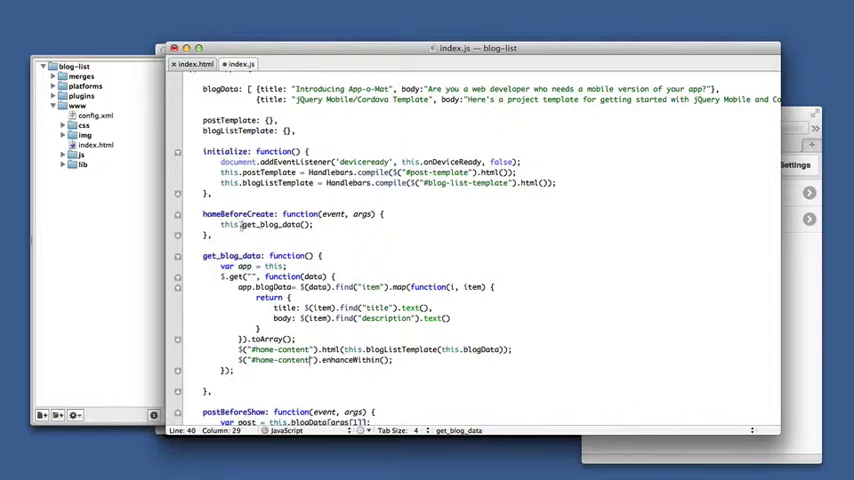
pyautogui.click(222, 277)
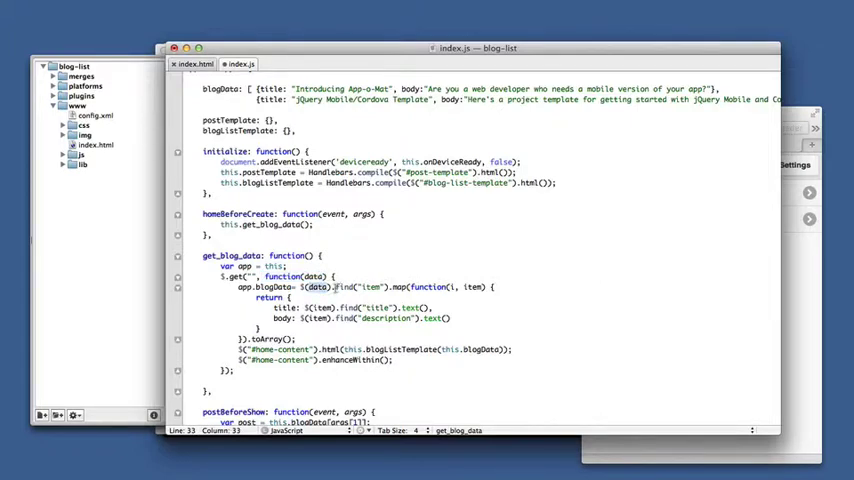
pyautogui.doubleClick(367, 287)
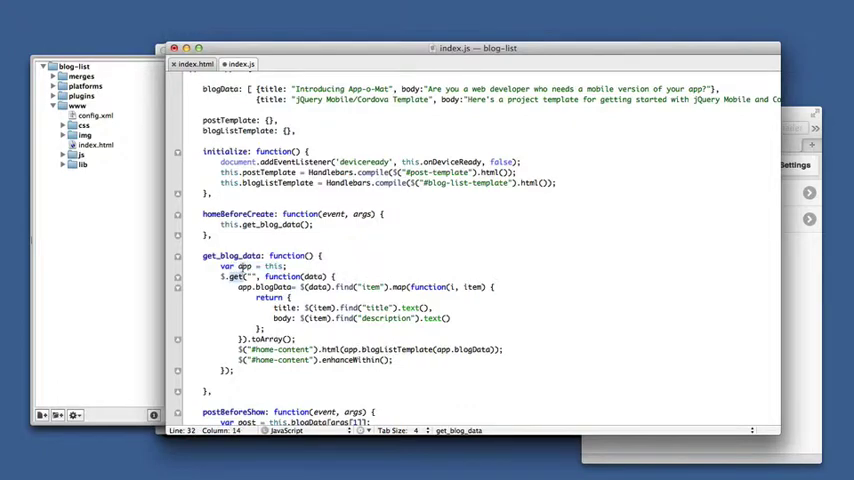
pyautogui.click(358, 382)
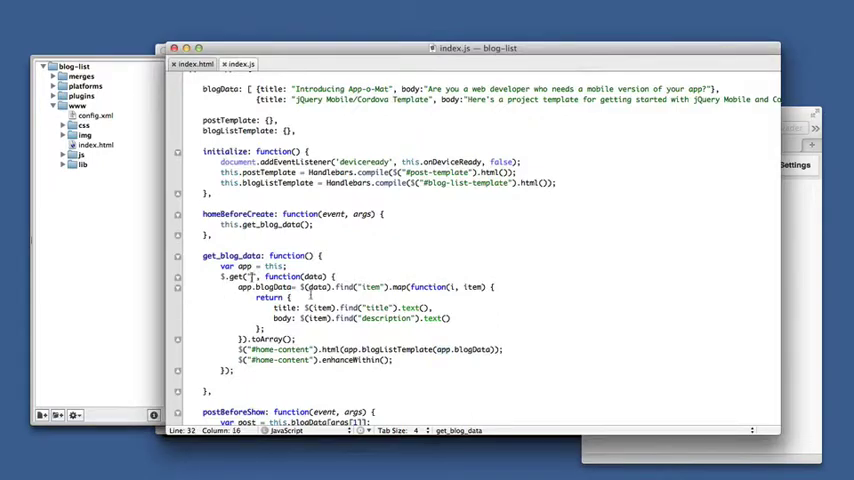
pyautogui.write('http://app-o-mat.com/videofeed/')
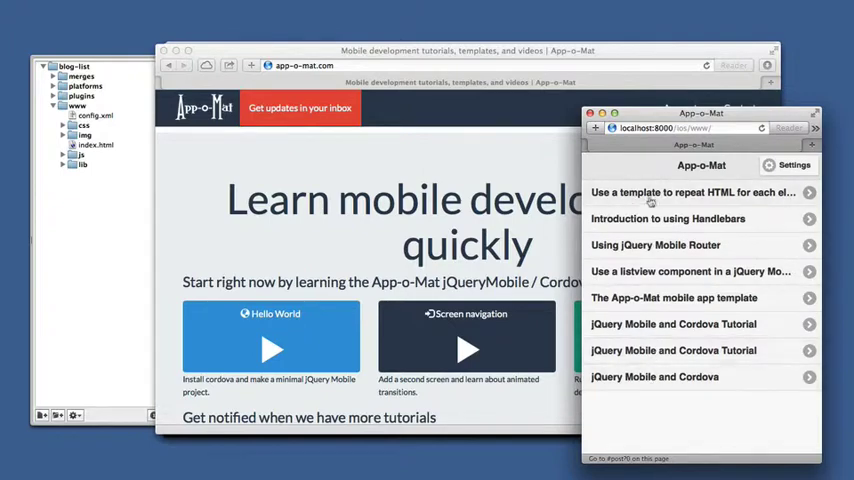
# Open the 'Use a listview component in a jQuery Mobile app' post from the Home list.
pyautogui.click(690, 192)
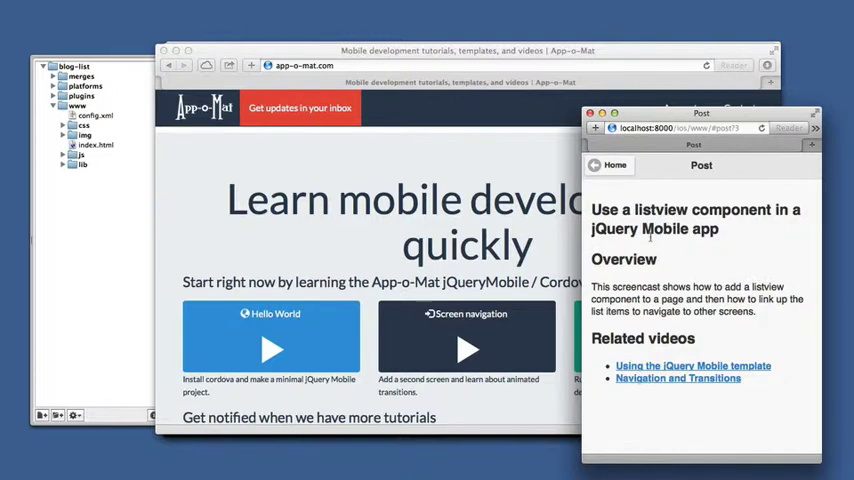
pyautogui.moveTo(560, 247)
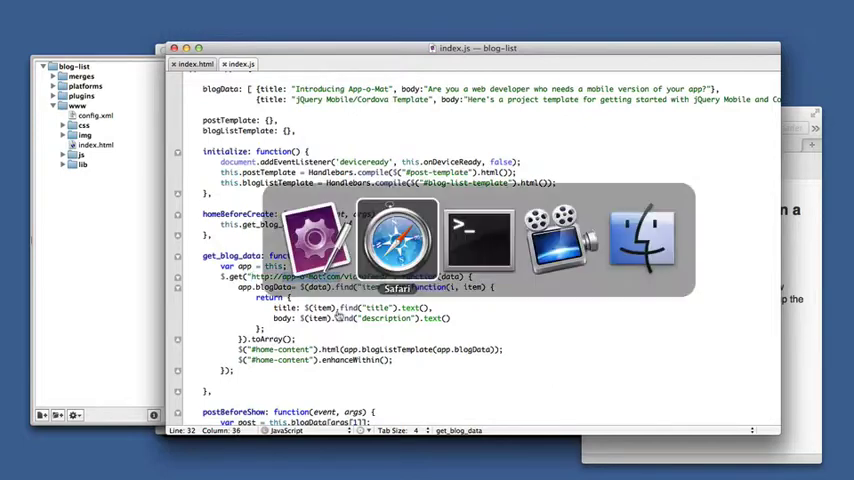
pyautogui.click(398, 237)
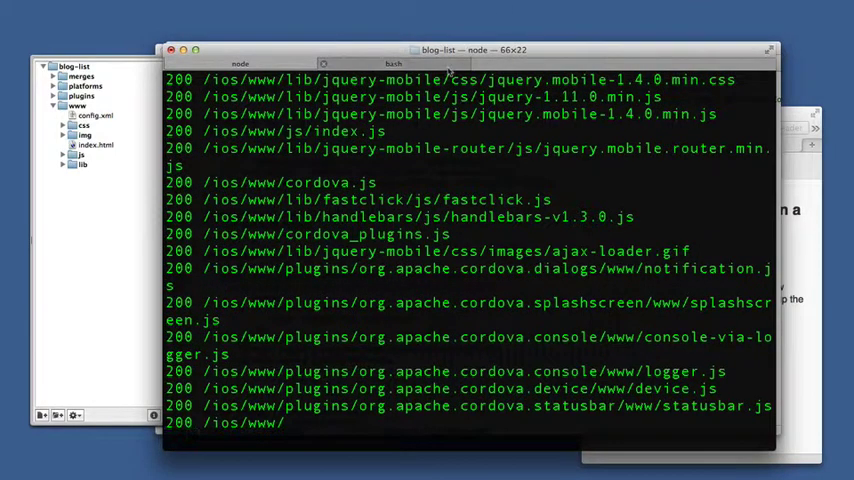
pyautogui.click(393, 63)
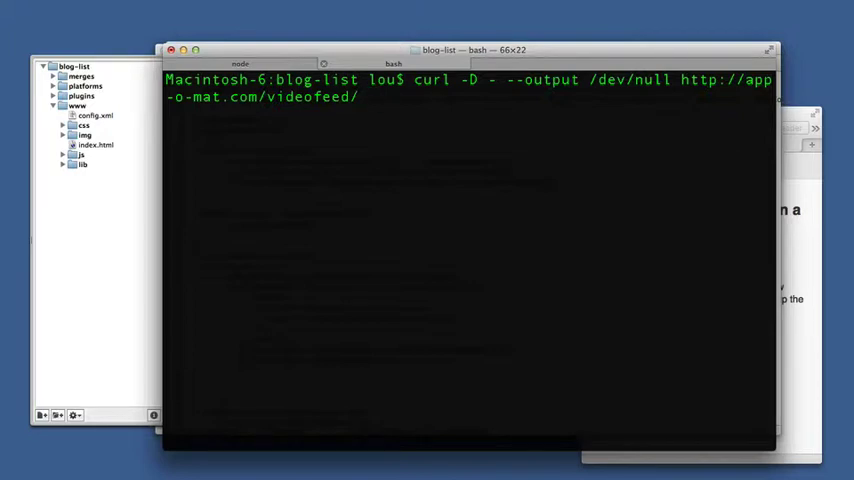
pyautogui.press('Return')
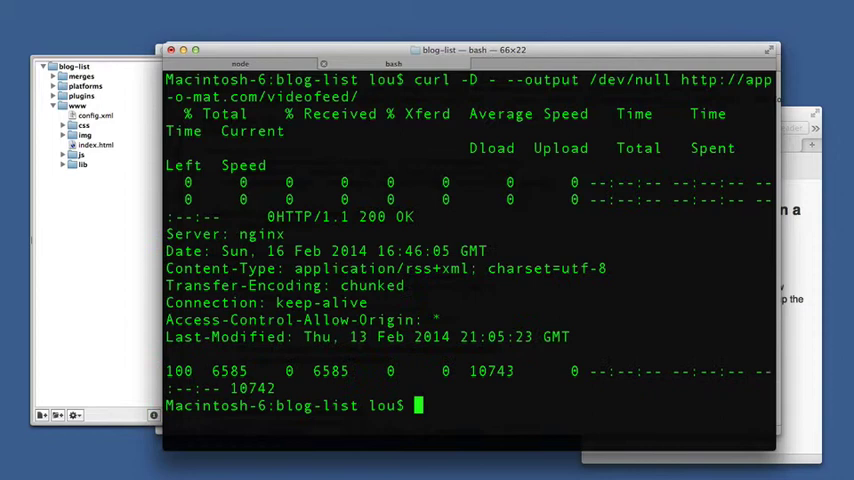